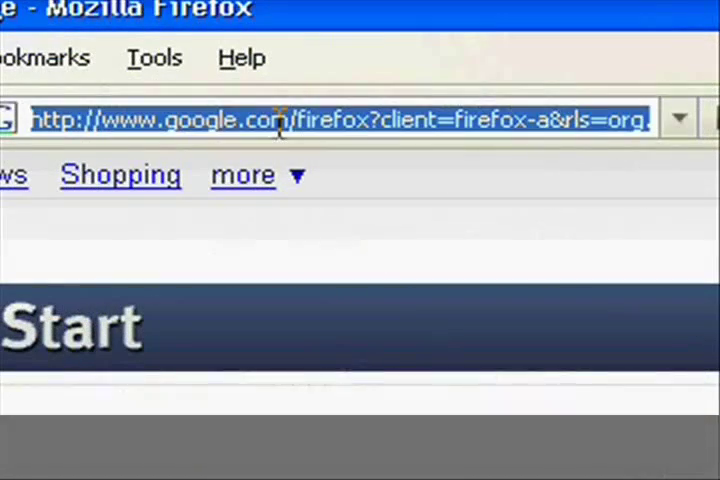
pyautogui.write('www.vikso')
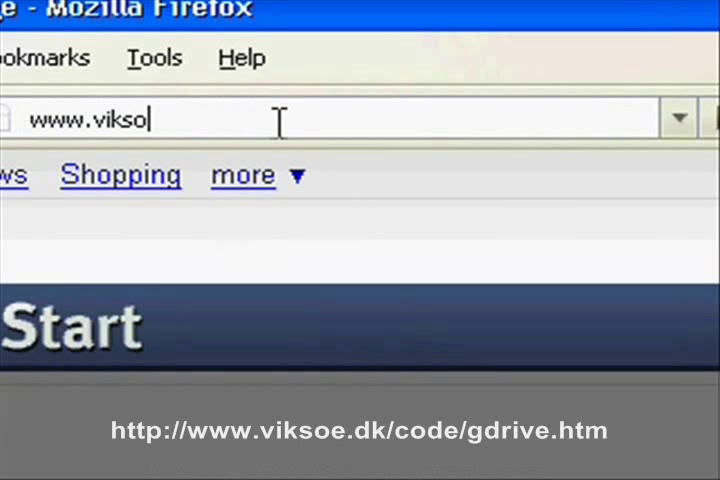
pyautogui.write('e.dk')
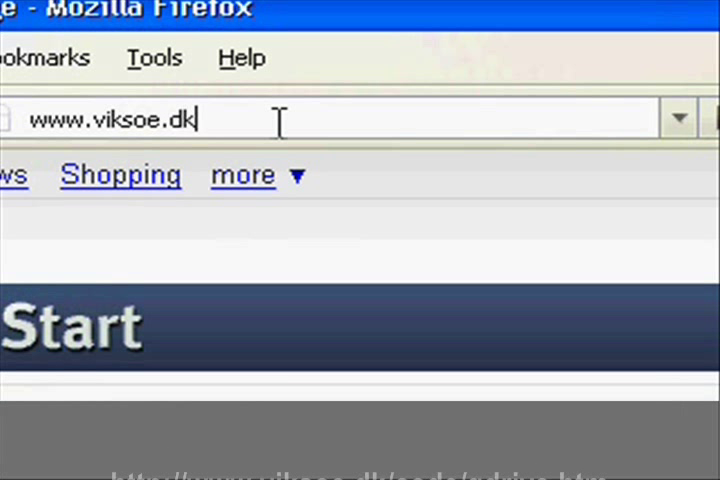
pyautogui.write('/code/gmail.h')
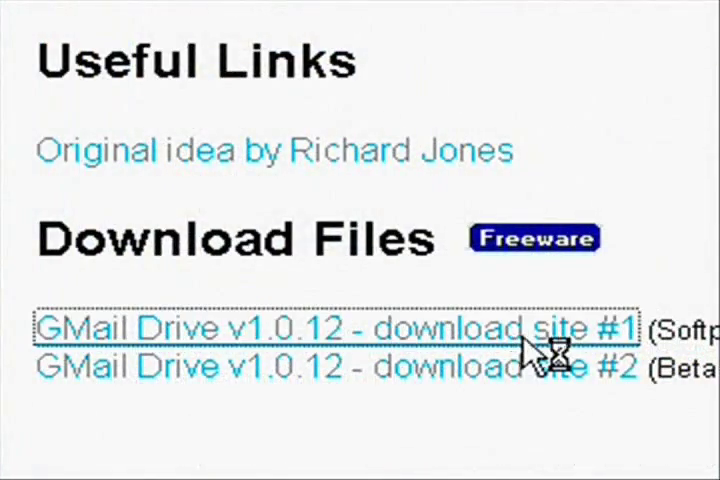
# Step: Download GMail Drive v1.0.12 from download site #1 and run it
pyautogui.click(340, 327)
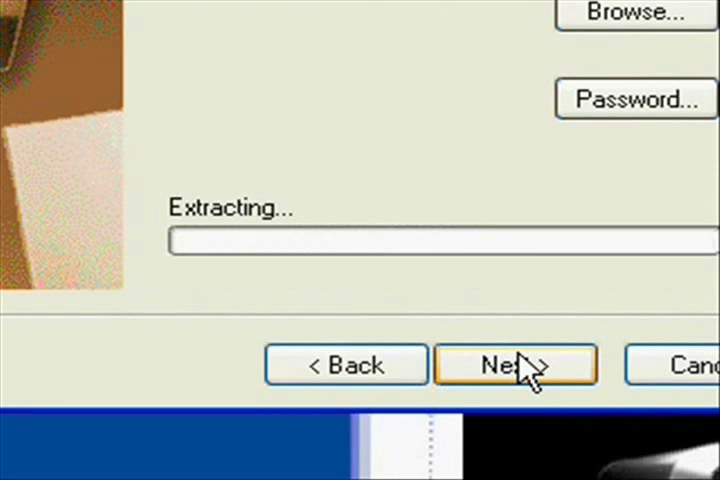
# Step: Advance the setup wizard to extract the package into the gmailfs112 folder
pyautogui.click(516, 363)
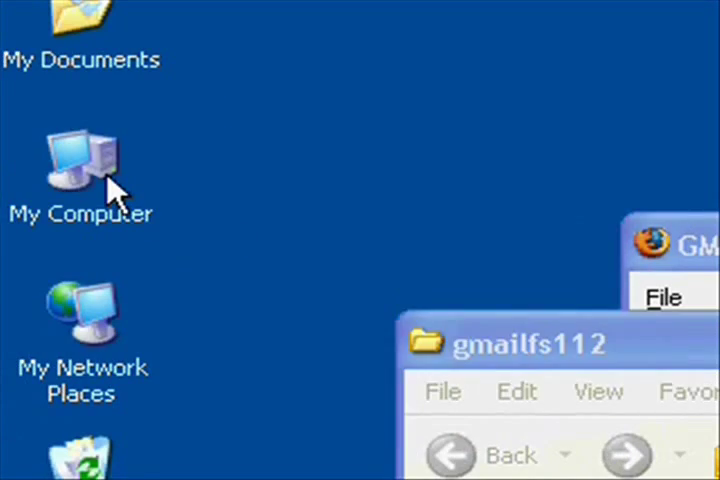
# Step: Bring up the GMail Drive 'Login As...' dialog from My Computer
pyautogui.rightClick(370, 205)
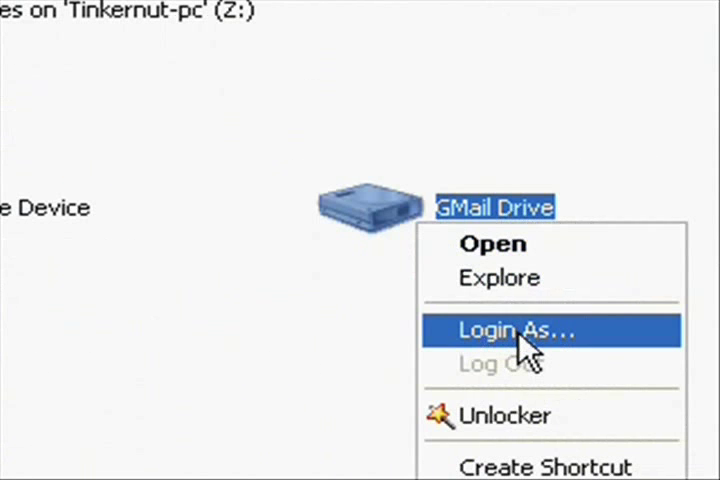
pyautogui.click(513, 330)
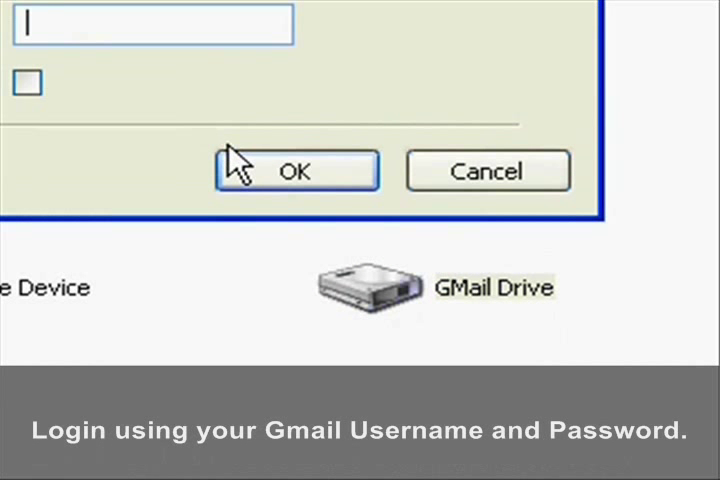
# Step: Confirm the Gmail login so the drive opens showing Setup.exe
pyautogui.click(296, 171)
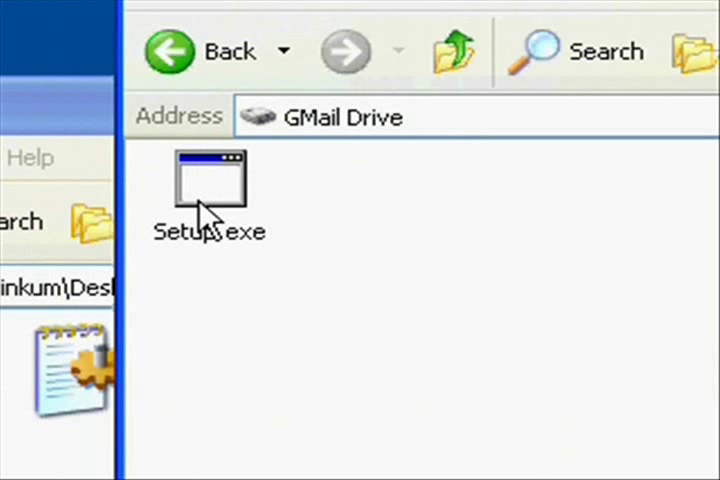
pyautogui.moveTo(213, 210)
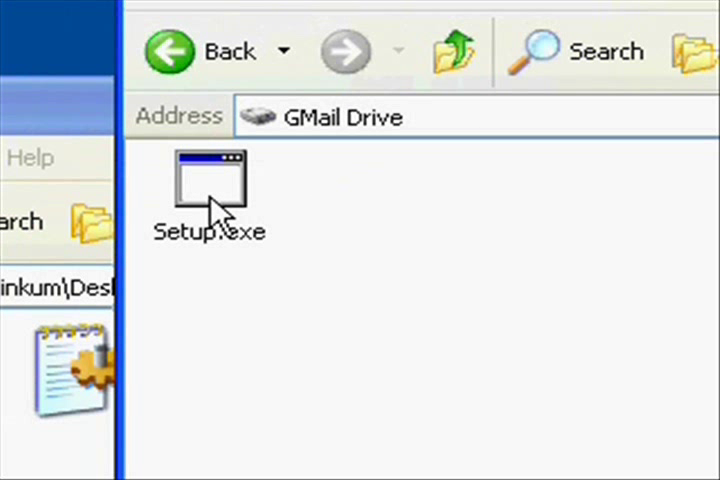